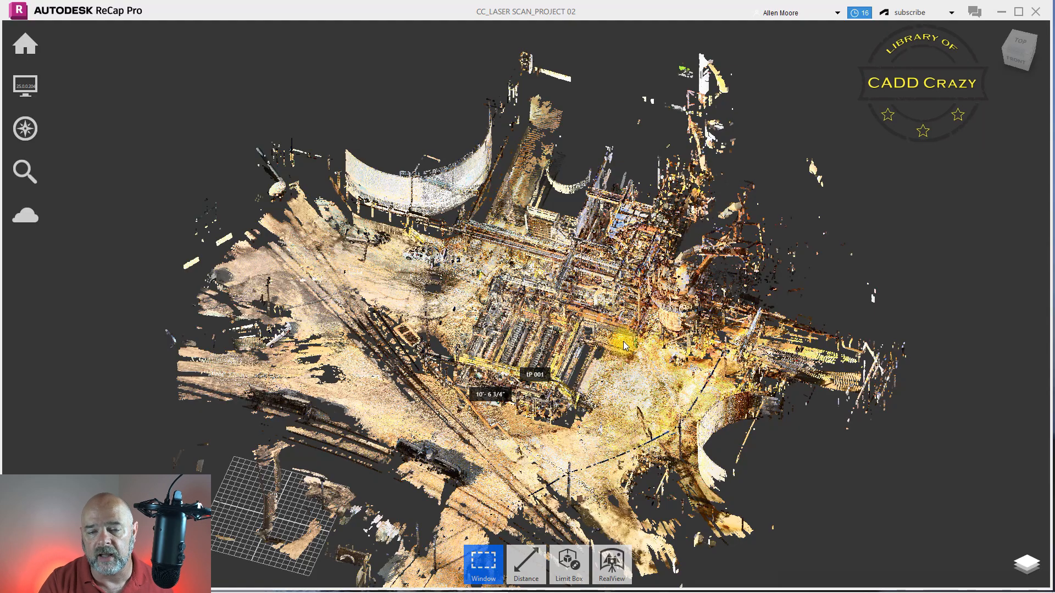
mouse_move(617, 341)
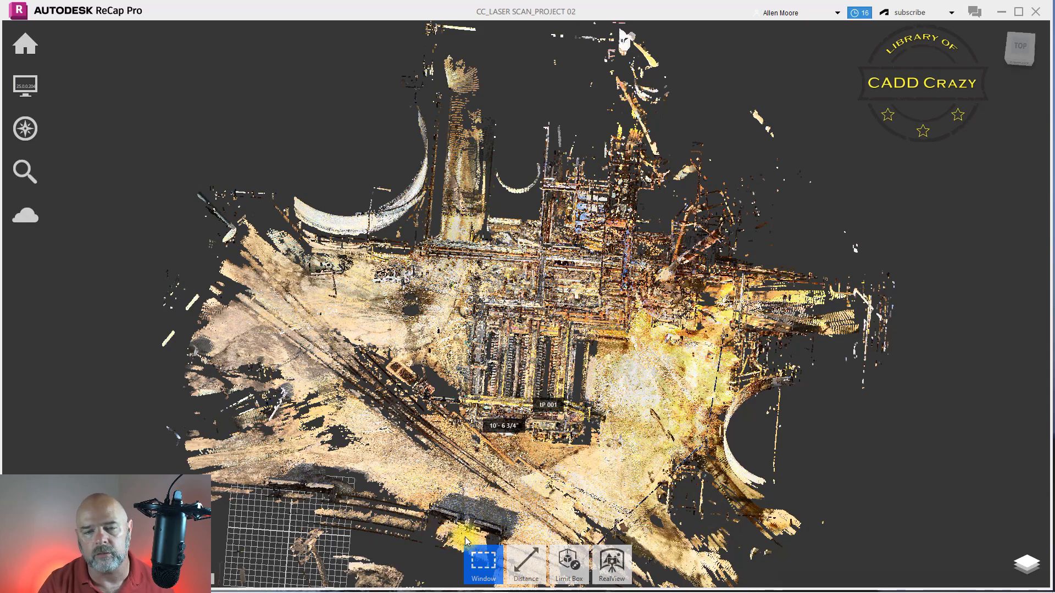
mouse_move(614, 475)
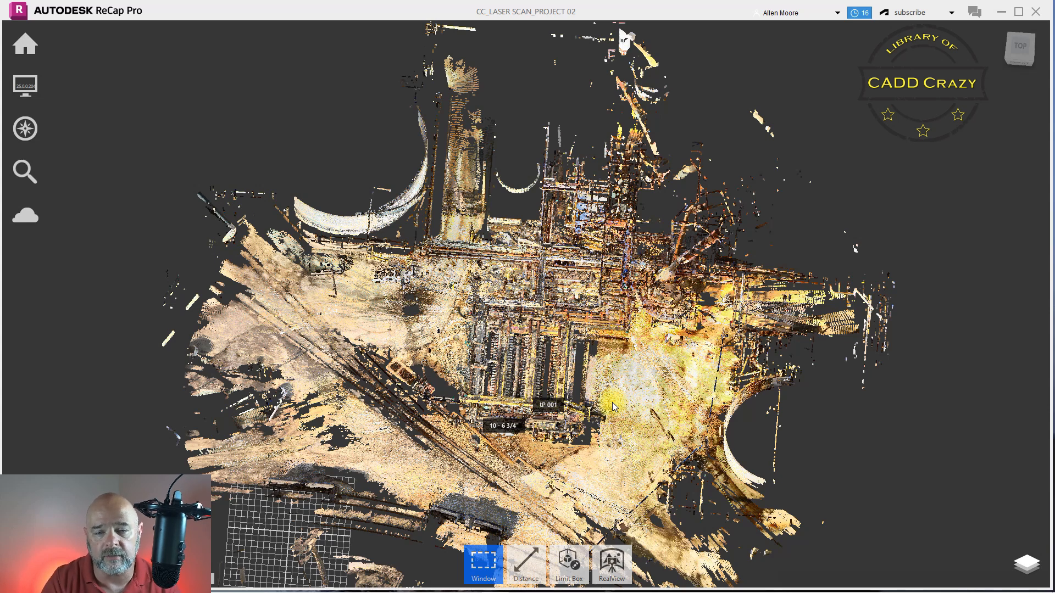
mouse_move(611, 405)
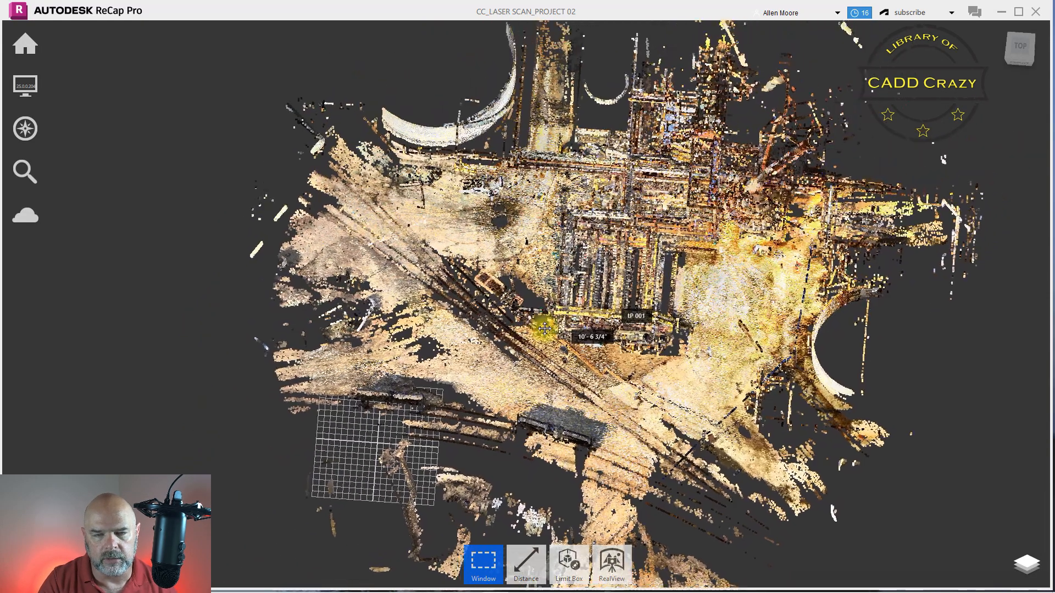
Orbit the plant scan to a straight overhead view and show the selection shape flyout.
left_click_drag(545, 329, 524, 94)
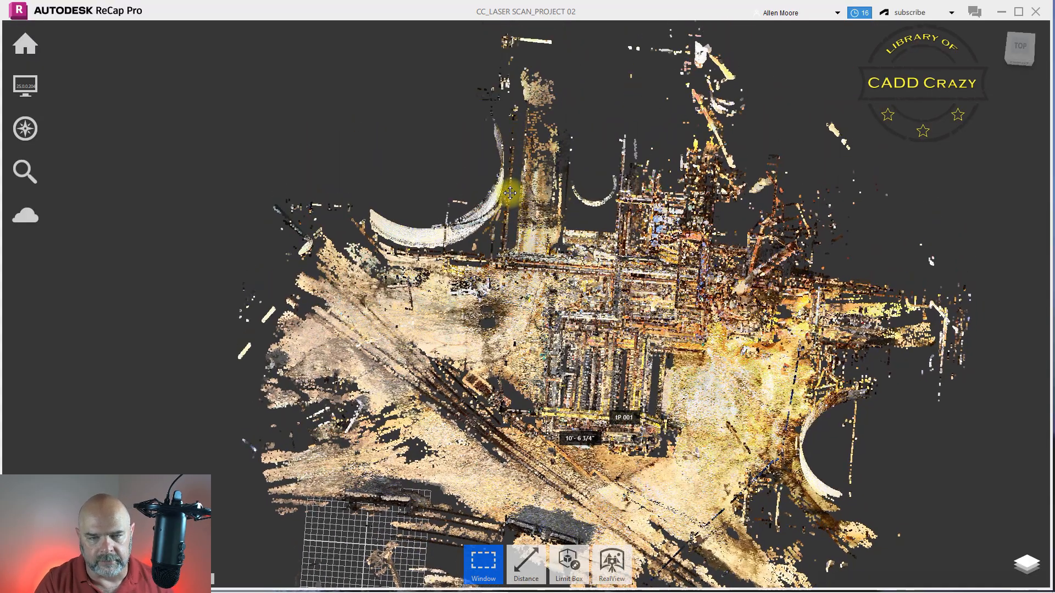
left_click_drag(511, 195, 528, 232)
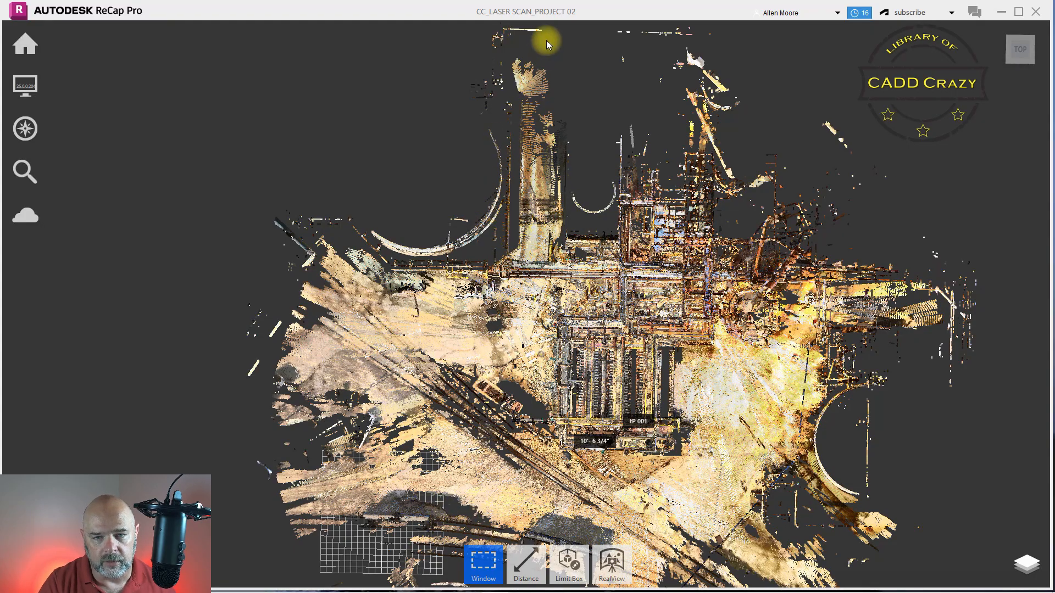
left_click(484, 568)
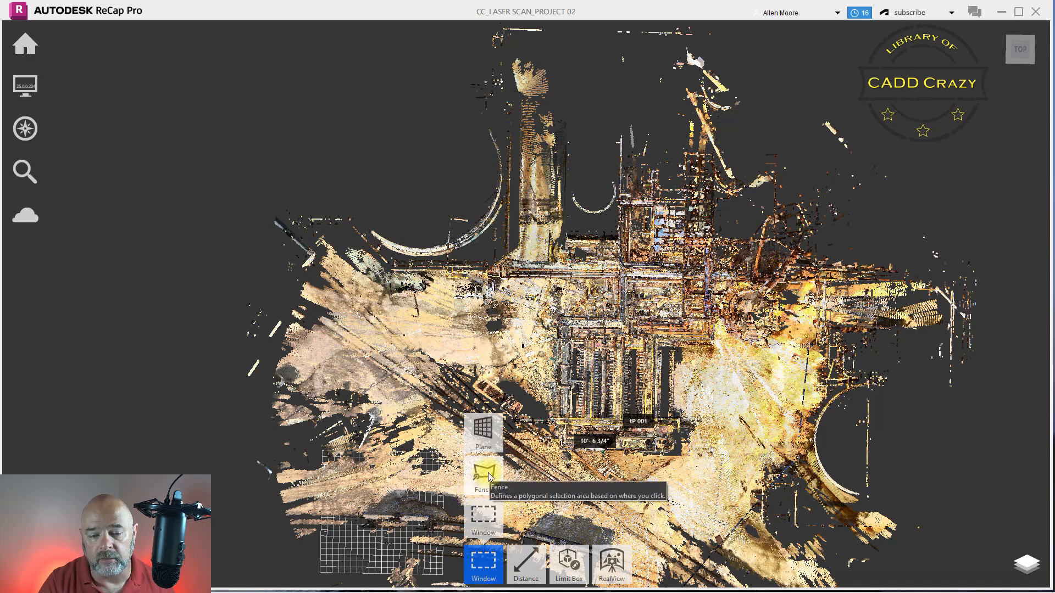
Fence-select the tall upper-left tank and curved structure and delete those points.
left_click(483, 477)
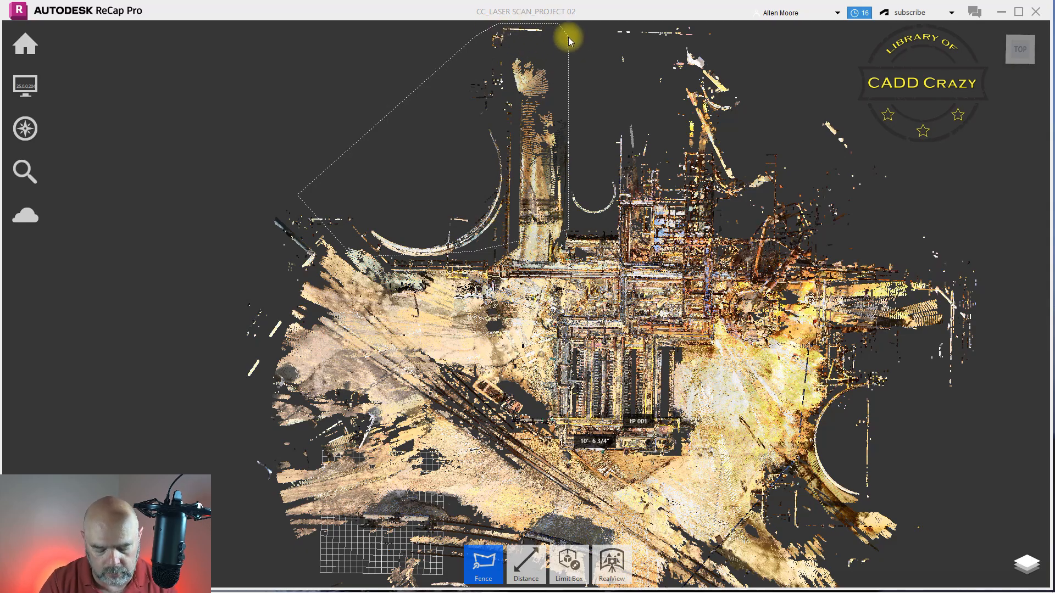
left_click(484, 568)
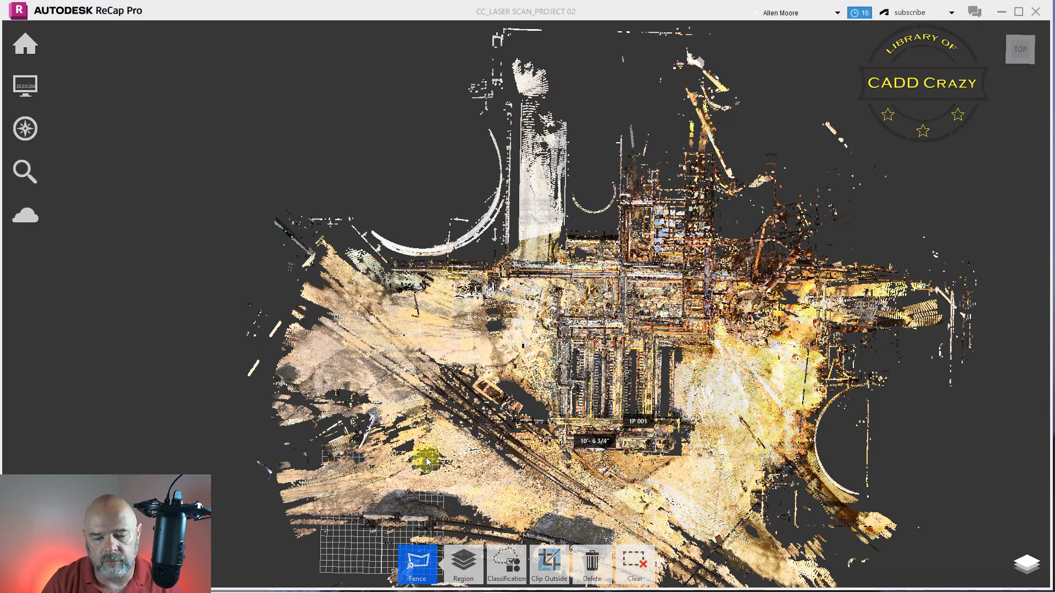
left_click(463, 567)
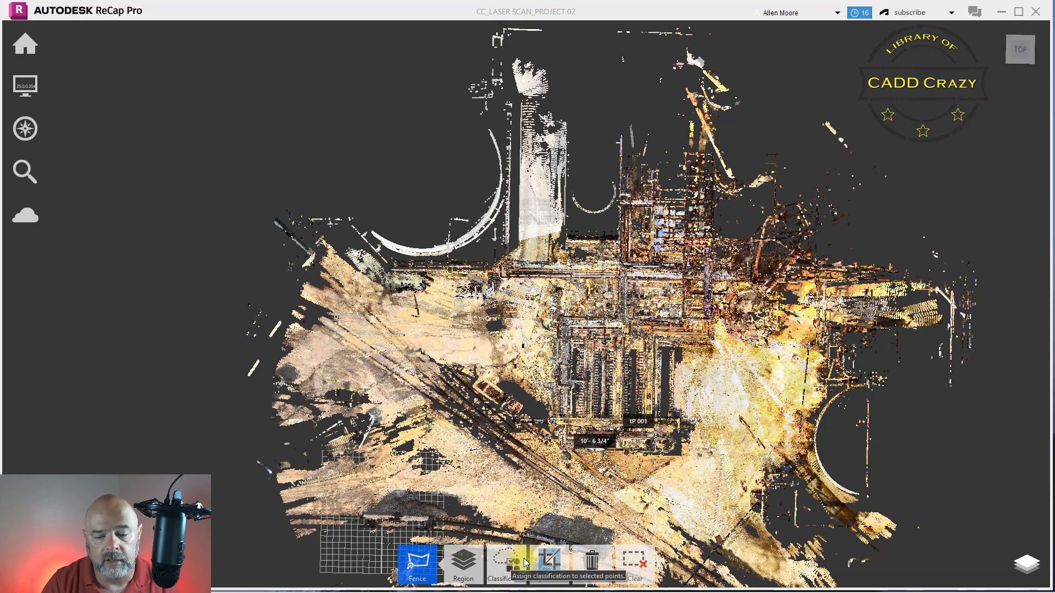
left_click(549, 571)
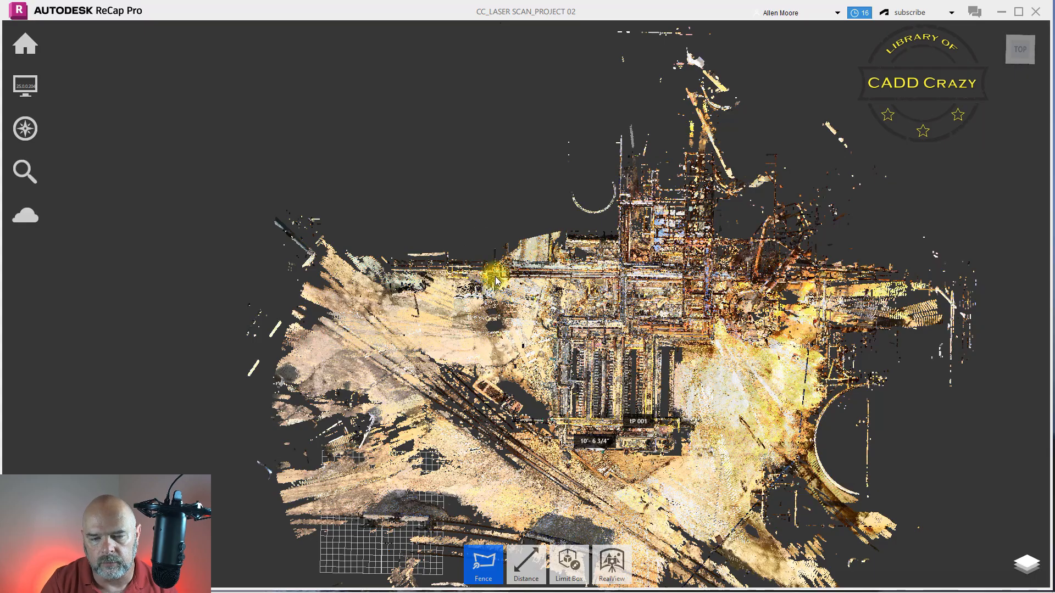
Pan so the scattered outer points along the bottom of the scan fill the view.
left_click_drag(494, 283, 588, 417)
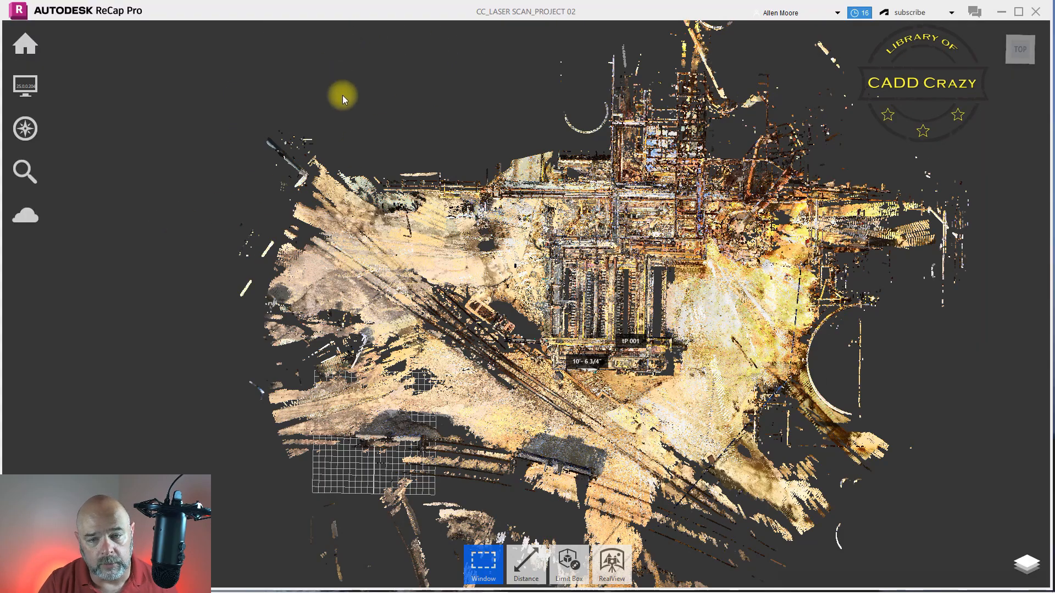
mouse_move(129, 74)
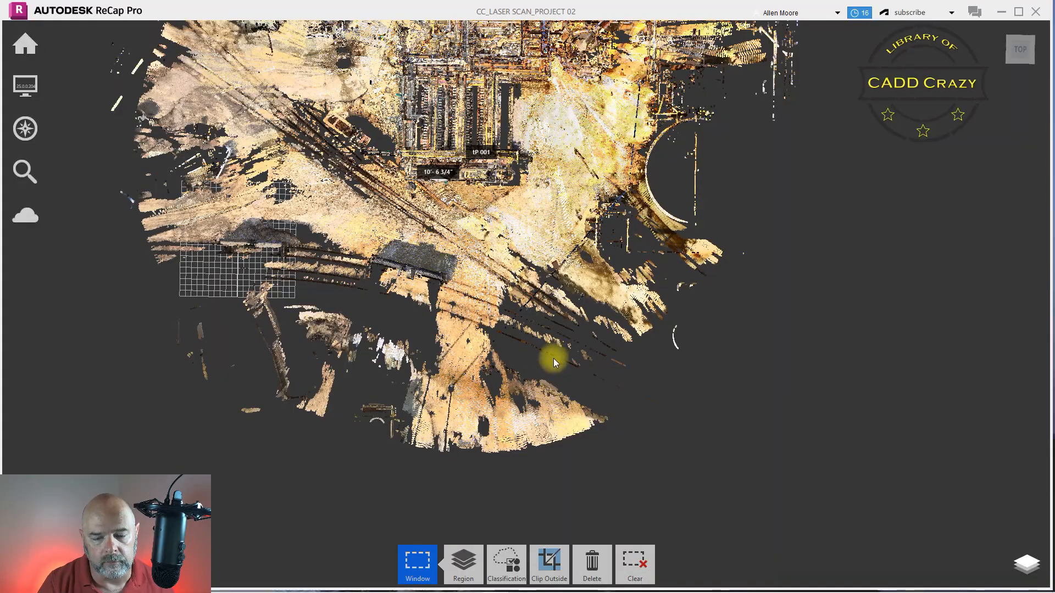
Fence-select and delete the lower outer points, then re-centre the remaining plant.
left_click(417, 564)
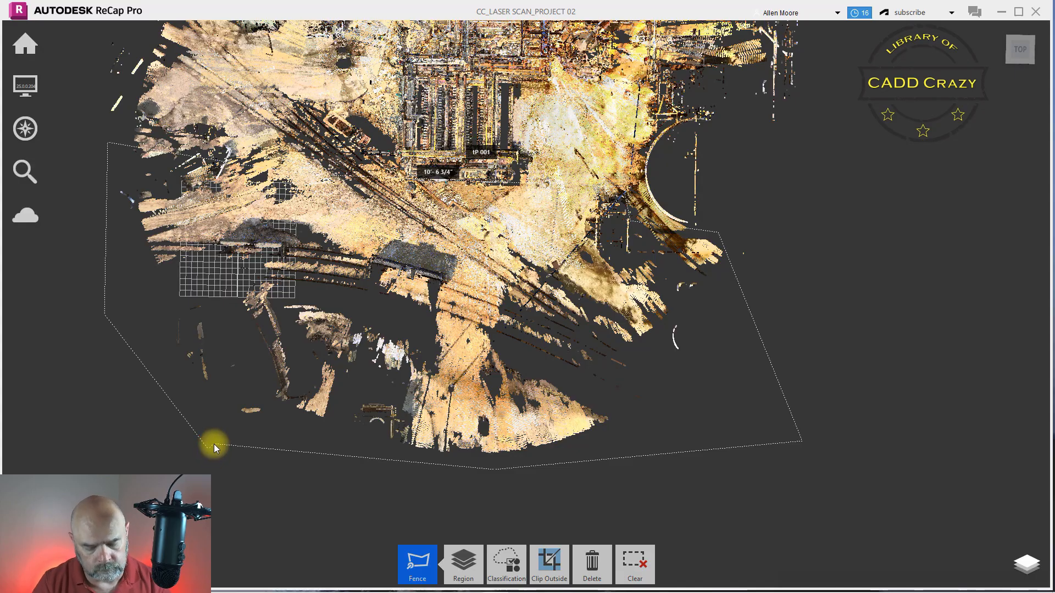
left_click(592, 564)
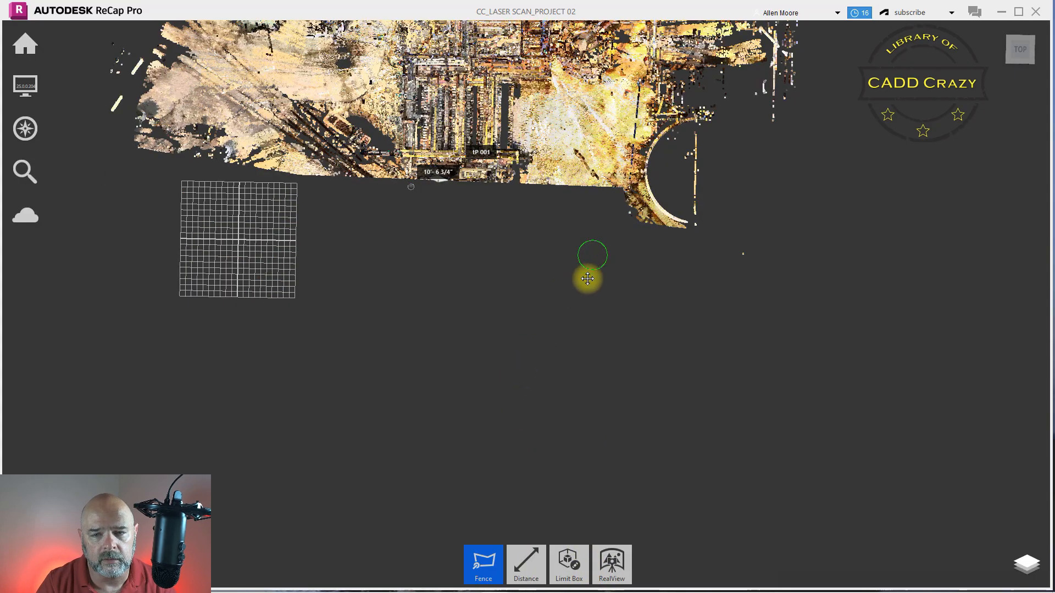
left_click_drag(587, 278, 519, 420)
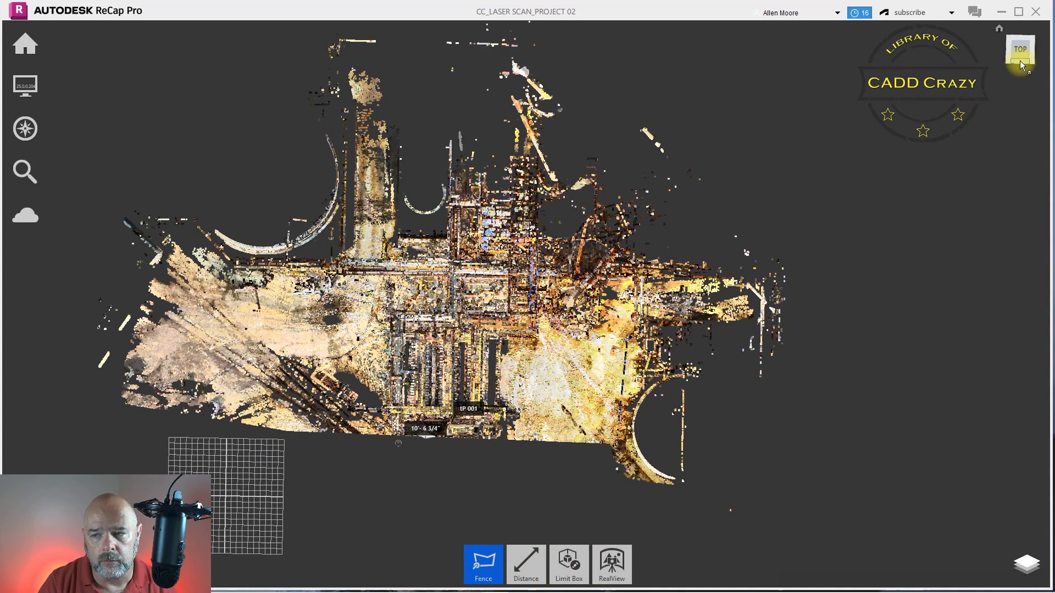
Switch to the Front view to reveal stray points below ground level.
left_click(1024, 52)
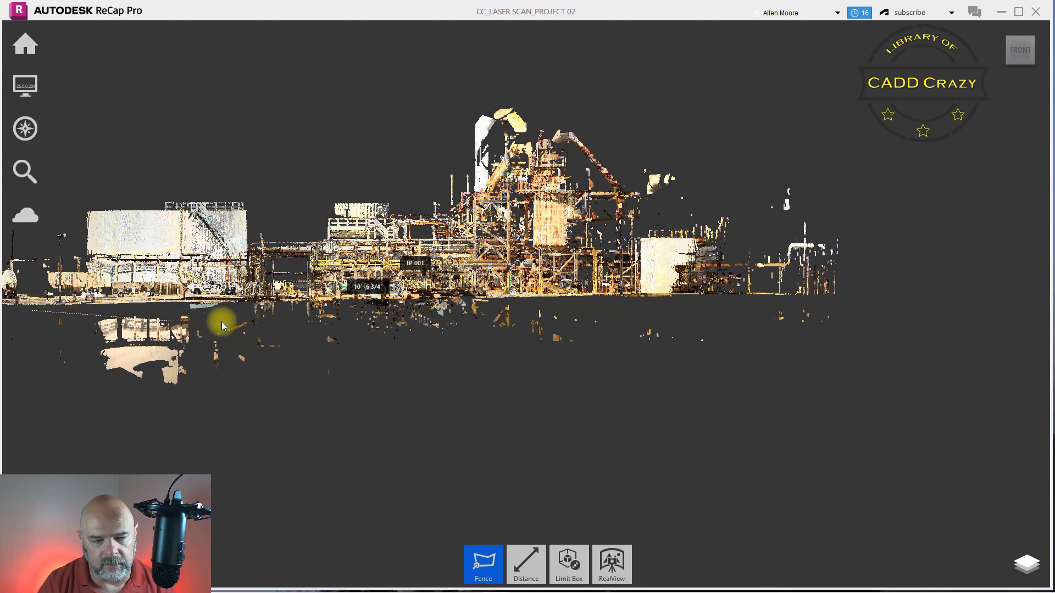
Fence-select the noise points beneath the ground line and delete them.
left_click_drag(222, 325, 864, 312)
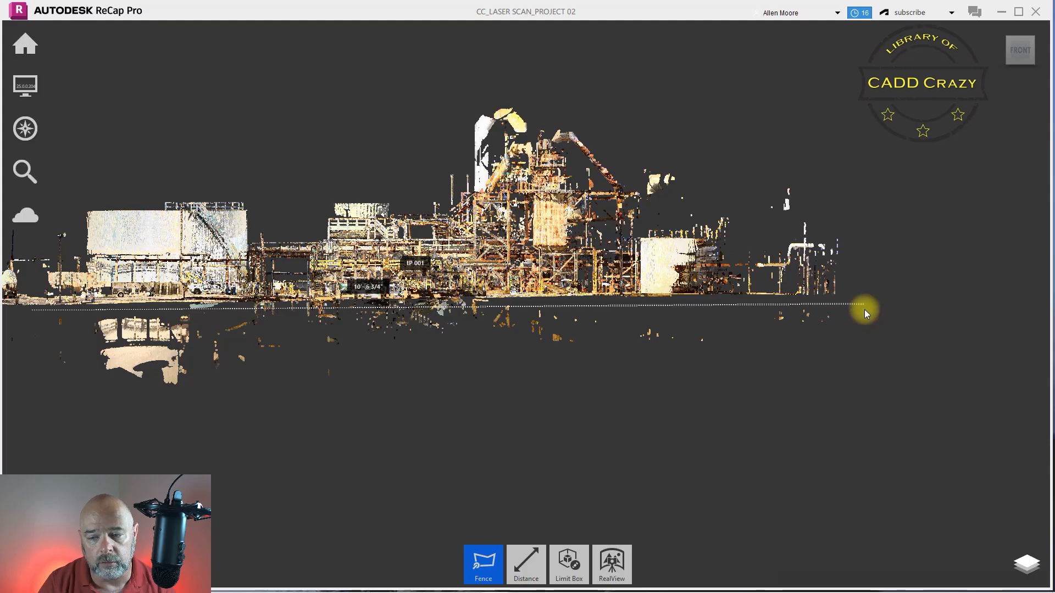
left_click_drag(865, 310, 185, 440)
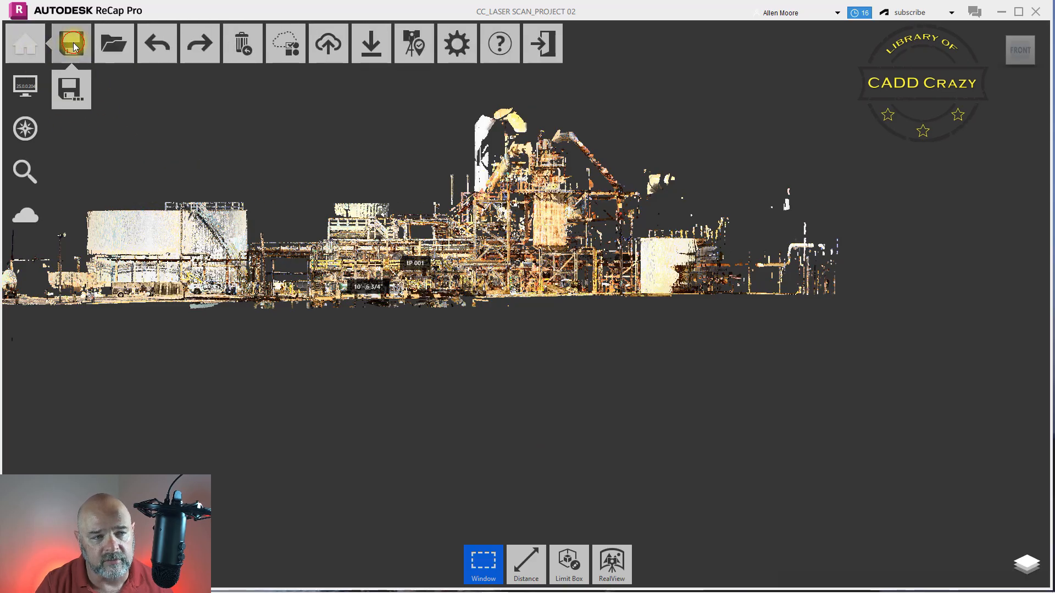
Save the cleaned project with 'do not optimize' selected.
left_click(71, 45)
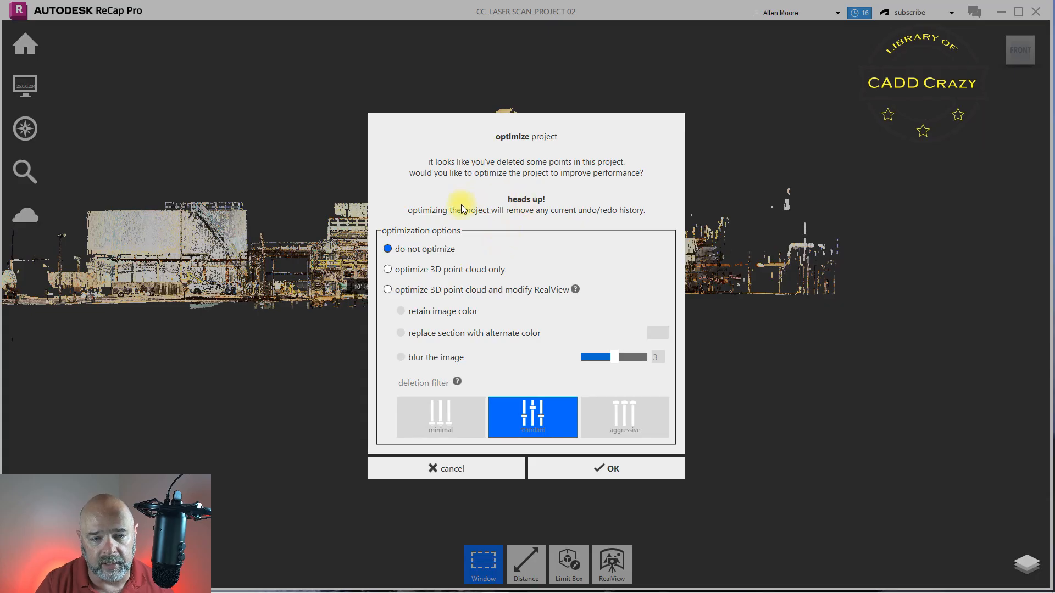
mouse_move(488, 221)
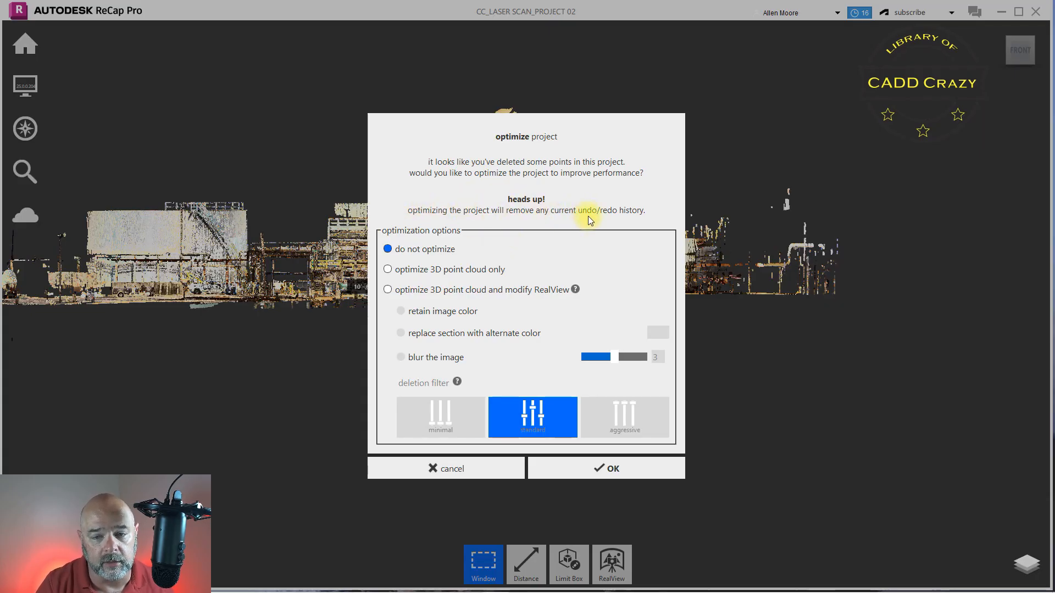
mouse_move(416, 310)
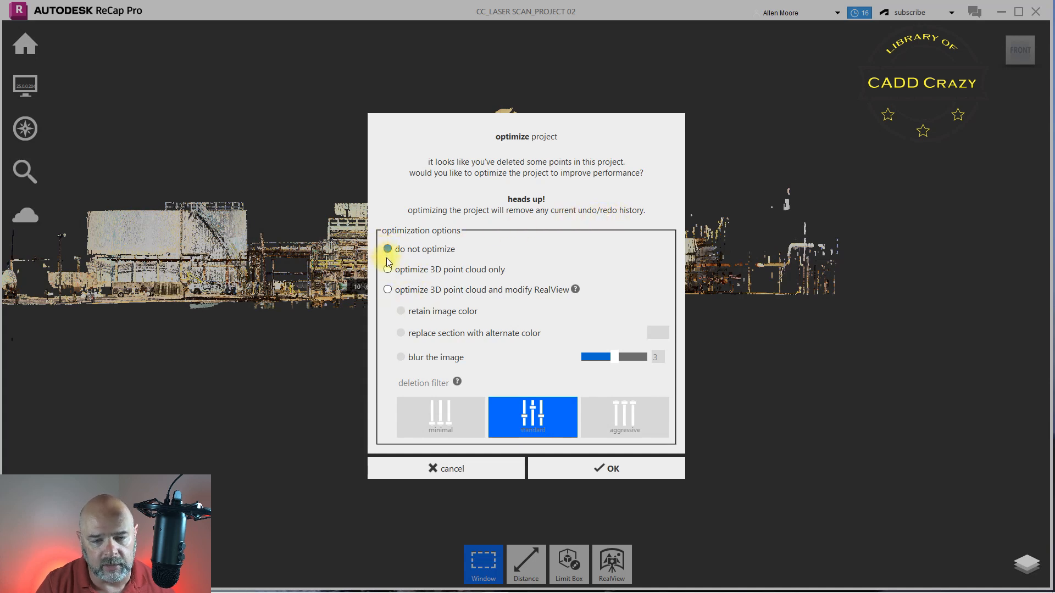
left_click(387, 249)
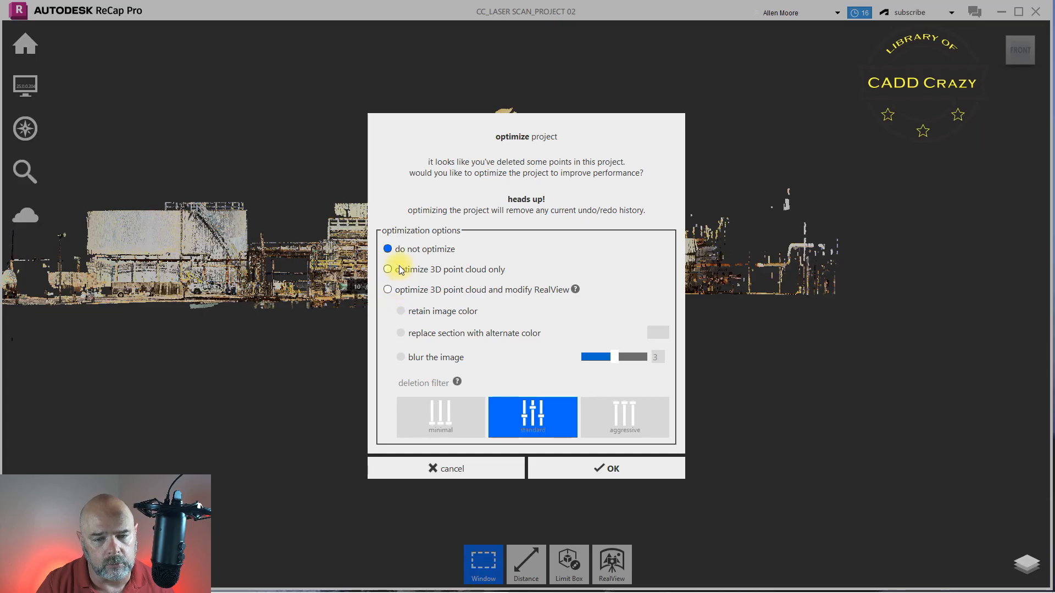
left_click(606, 468)
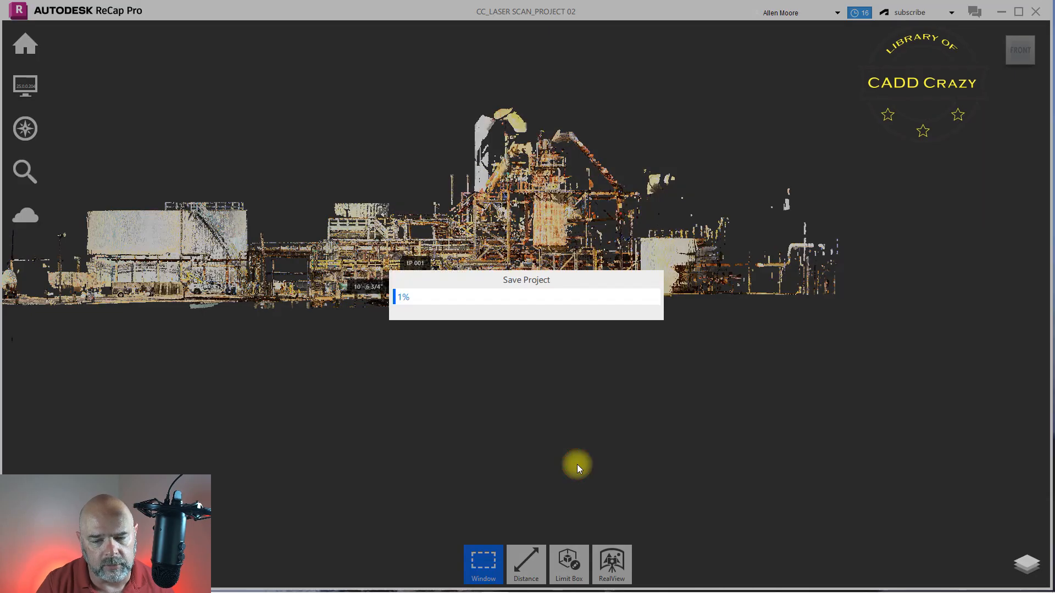